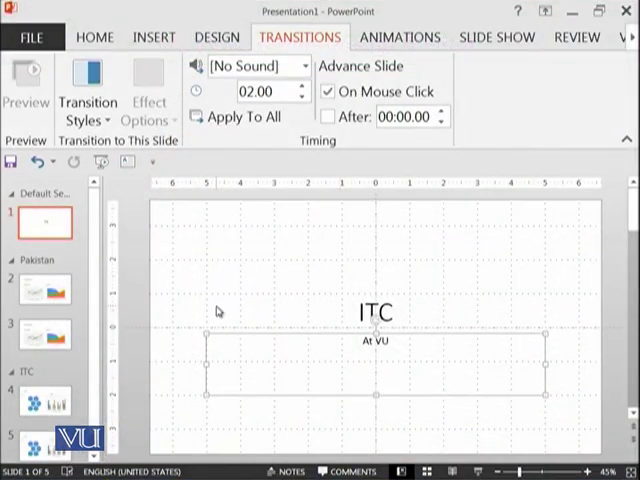
Step: Leave the transition settings and show the Home then Insert ribbon options
{"action": "left_click", "coordinate": [238, 278]}
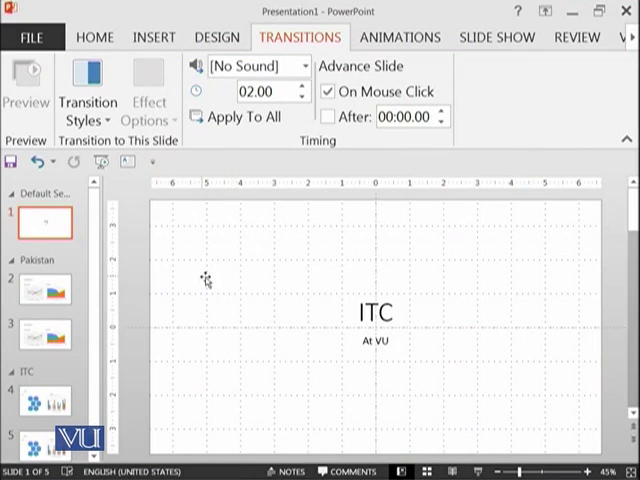
{"action": "mouse_move", "coordinate": [100, 222]}
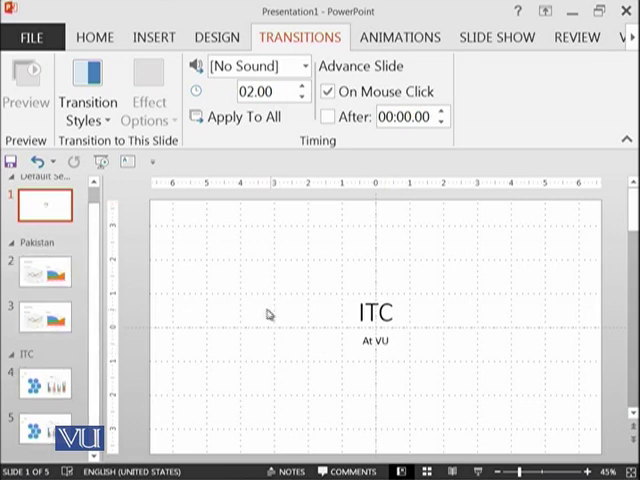
{"action": "left_click", "coordinate": [216, 36]}
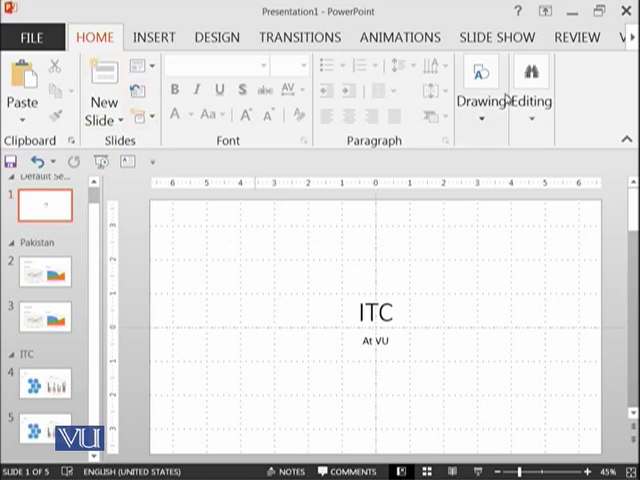
{"action": "left_click", "coordinate": [152, 36]}
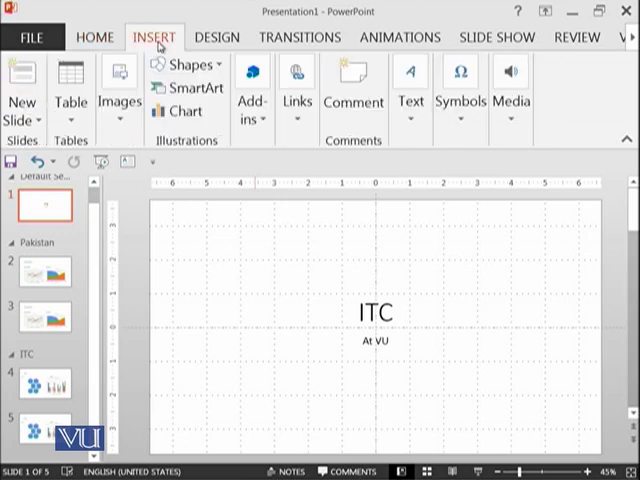
{"action": "mouse_move", "coordinate": [460, 108]}
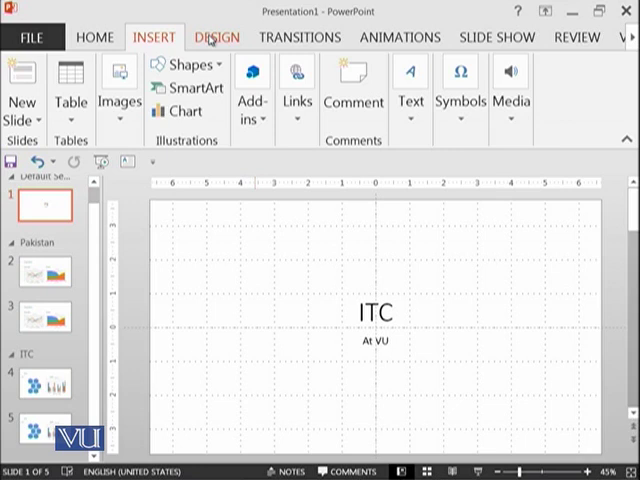
Step: Browse the Design themes gallery, previewing several rows of themes on the title slide
{"action": "left_click", "coordinate": [216, 36]}
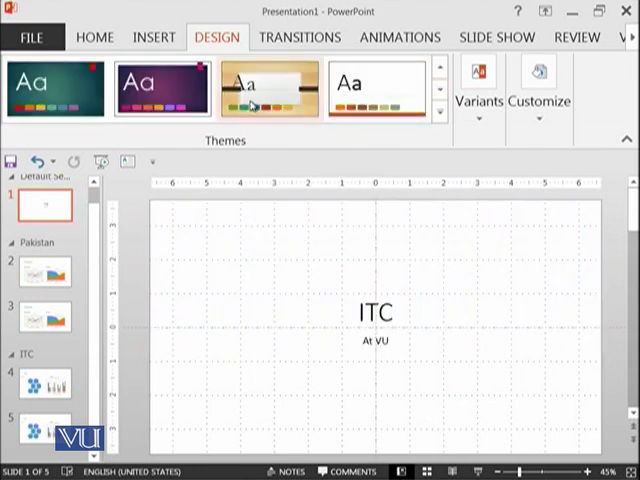
{"action": "left_click", "coordinate": [264, 88]}
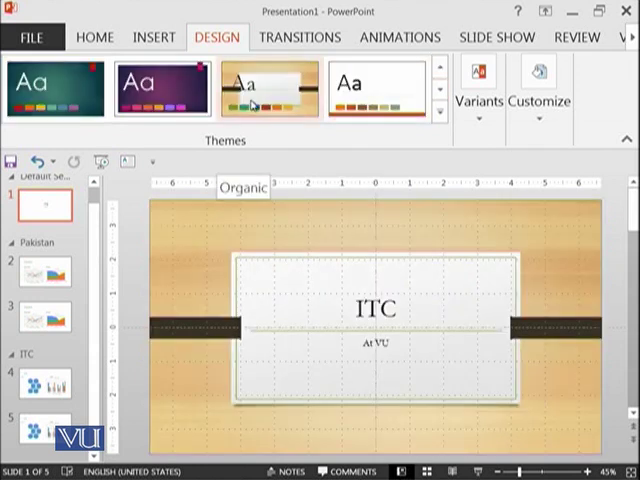
{"action": "left_click", "coordinate": [372, 84]}
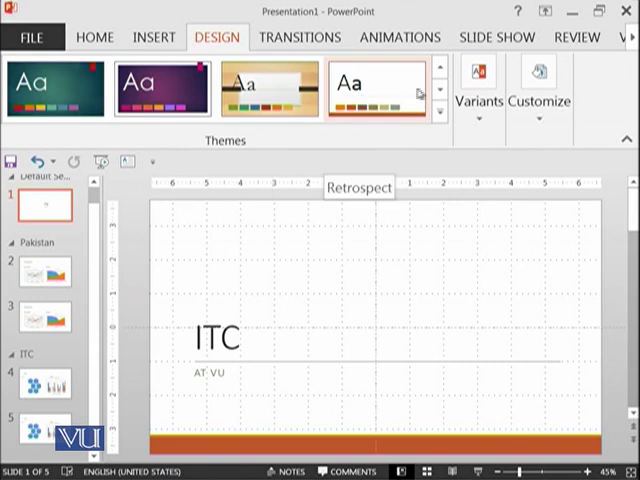
{"action": "left_click", "coordinate": [268, 88]}
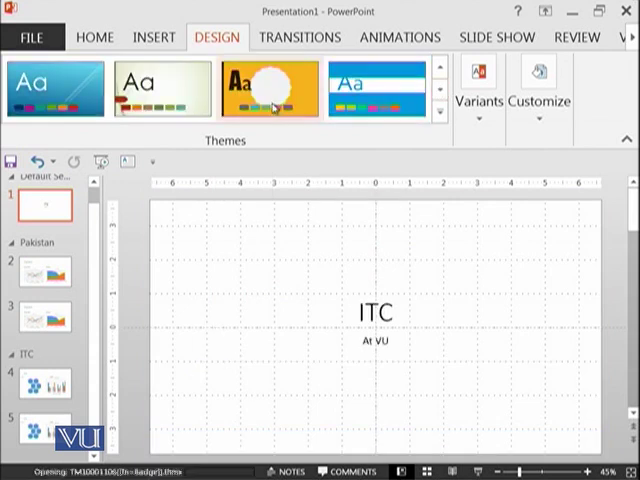
{"action": "left_click", "coordinate": [268, 88]}
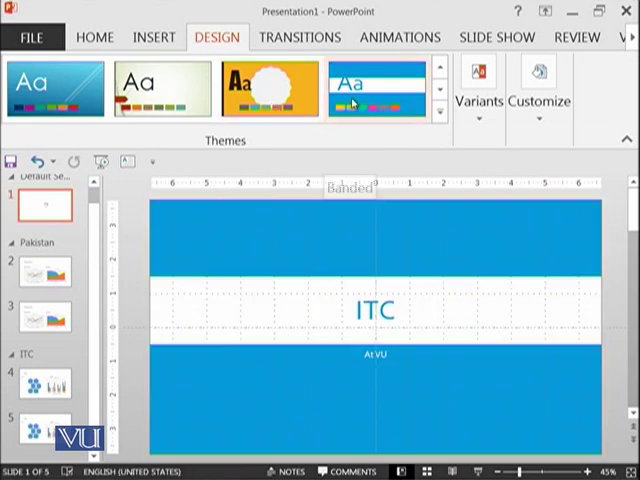
{"action": "left_click", "coordinate": [56, 88]}
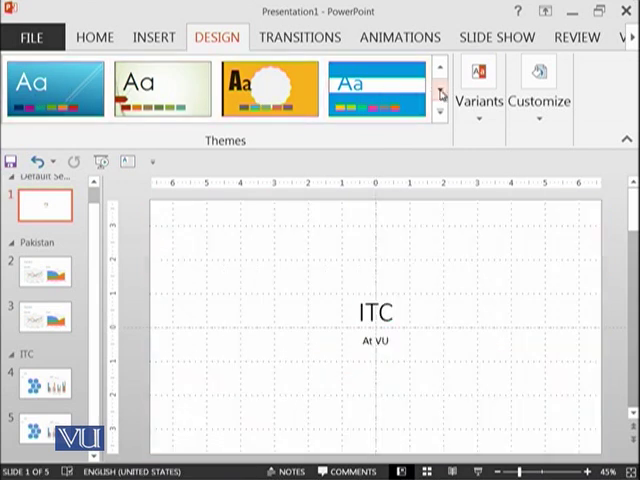
{"action": "left_click", "coordinate": [56, 88]}
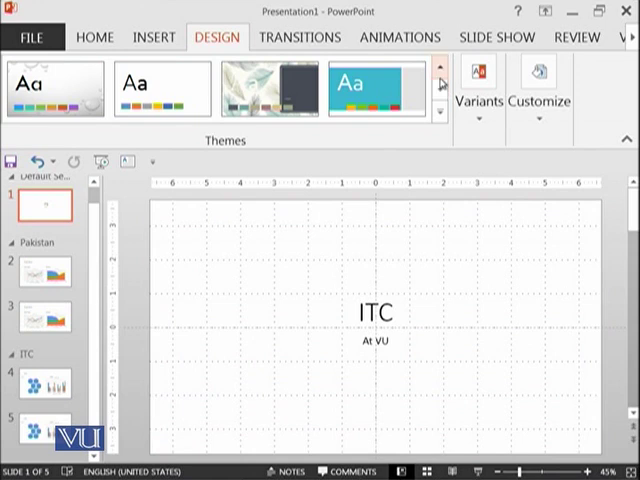
{"action": "left_click", "coordinate": [270, 88]}
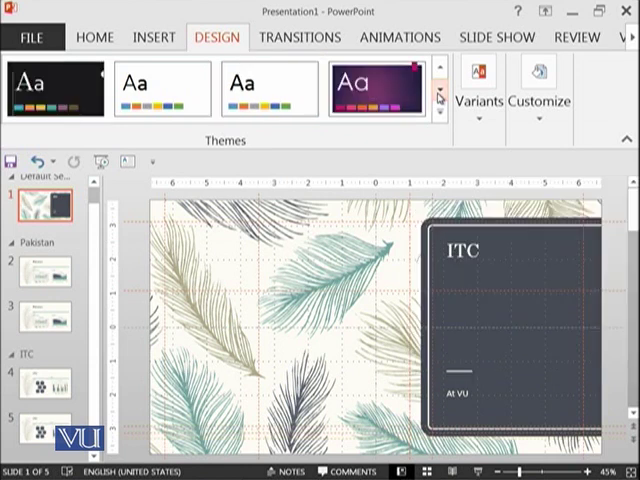
Step: Apply the green Facet theme with angled shapes to the presentation
{"action": "left_click", "coordinate": [440, 110]}
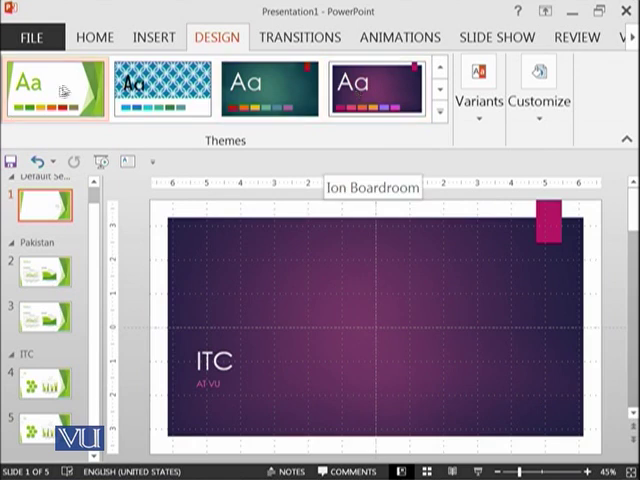
Step: Show the Universities and Colleges chart slide and the green theme's colour variants
{"action": "left_click", "coordinate": [42, 86]}
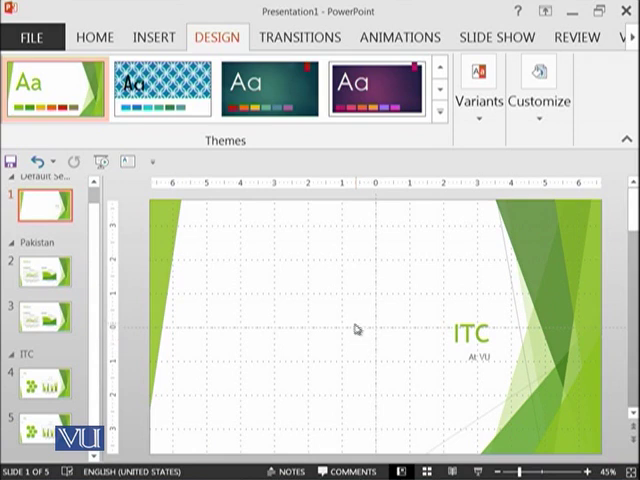
{"action": "mouse_move", "coordinate": [372, 344]}
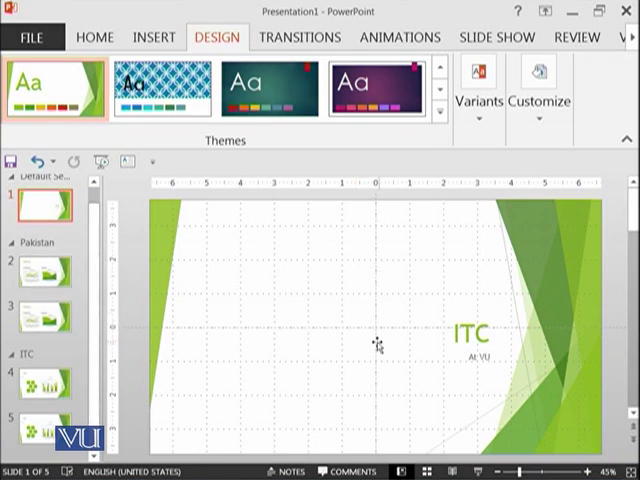
{"action": "mouse_move", "coordinate": [380, 348]}
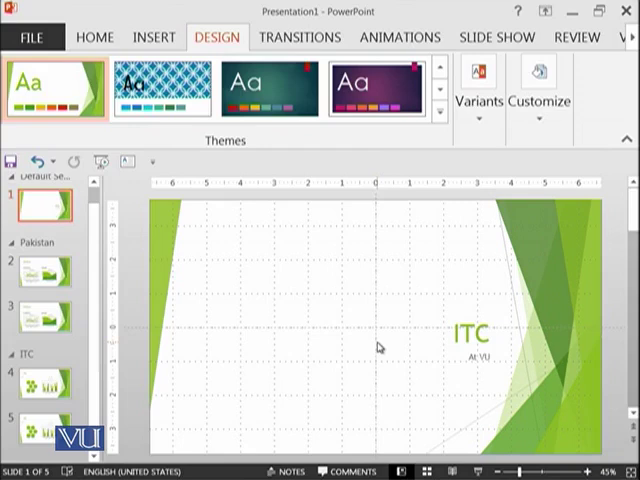
{"action": "left_click", "coordinate": [38, 270]}
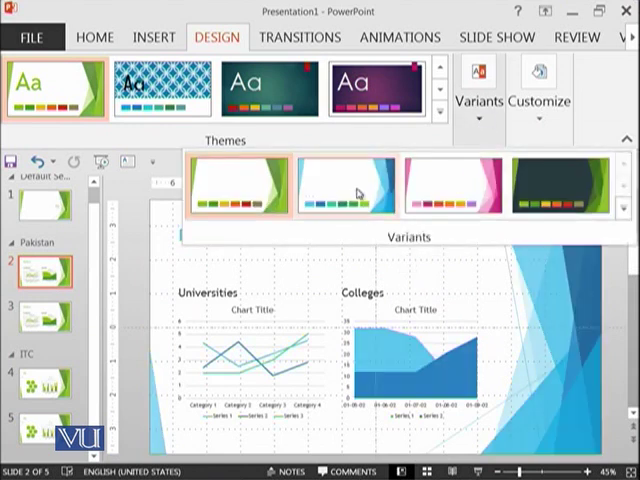
Step: Pick the orange-and-blue colour variant, then browse the Colors, Fonts and Background Styles choices
{"action": "left_click", "coordinate": [236, 200]}
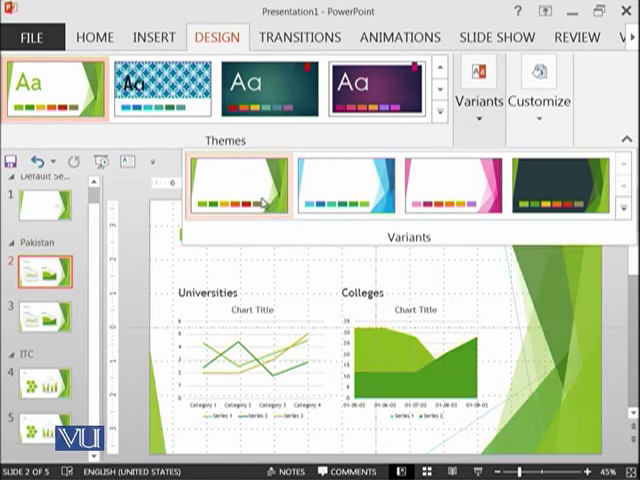
{"action": "left_click", "coordinate": [556, 200]}
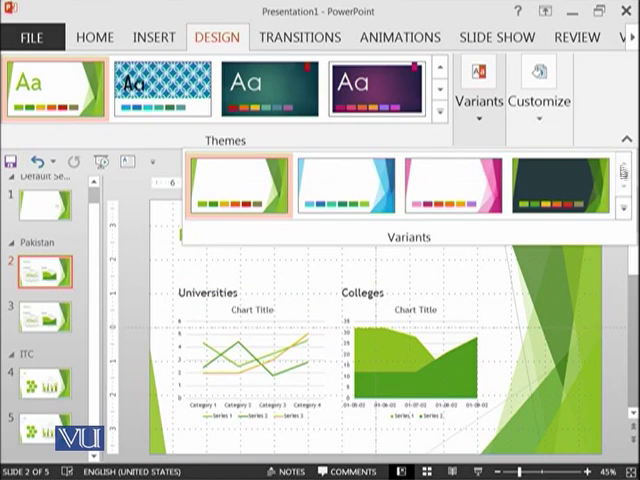
{"action": "left_click", "coordinate": [540, 96]}
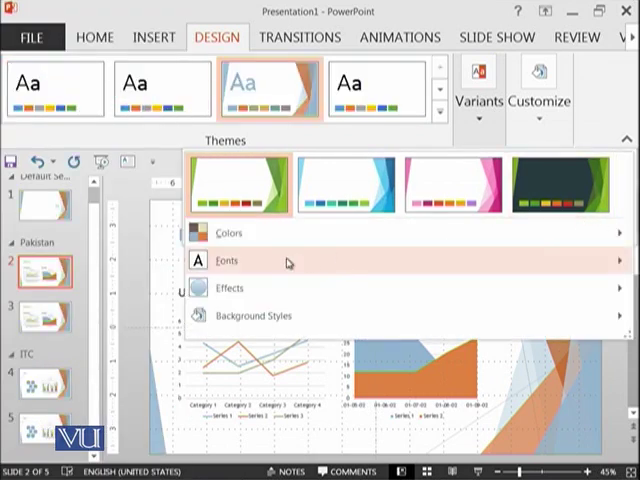
{"action": "left_click", "coordinate": [228, 260]}
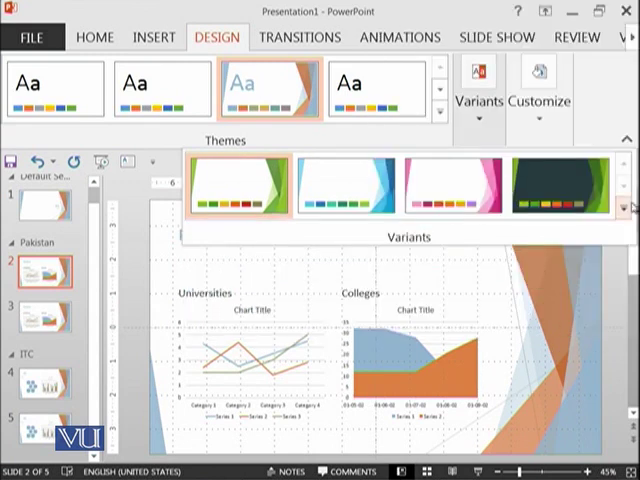
{"action": "left_click", "coordinate": [478, 100]}
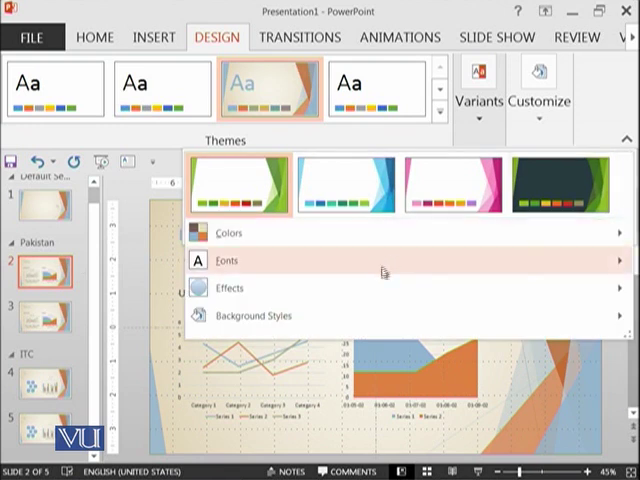
{"action": "left_click", "coordinate": [256, 316]}
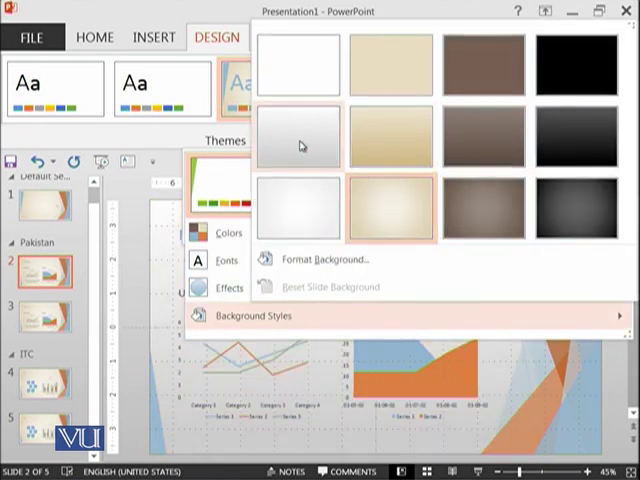
{"action": "mouse_move", "coordinate": [312, 210]}
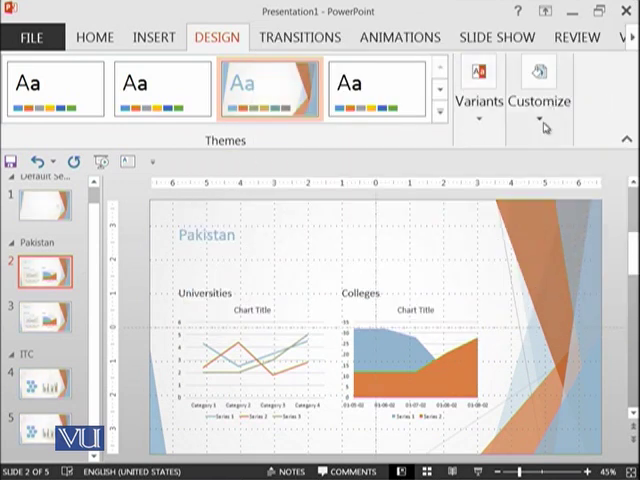
Step: Set the slide size to Standard (4:3) with Ensure Fit so content scales down
{"action": "left_click", "coordinate": [540, 84]}
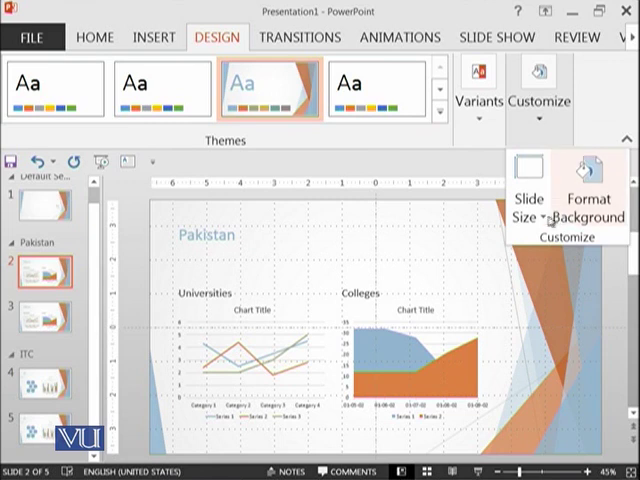
{"action": "left_click", "coordinate": [532, 192]}
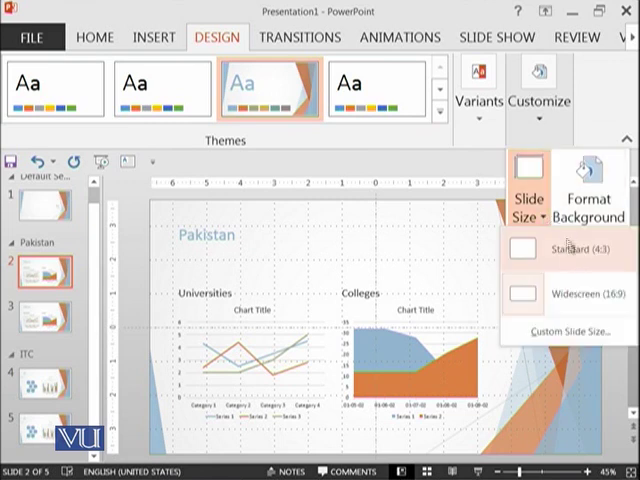
{"action": "left_click", "coordinate": [574, 292]}
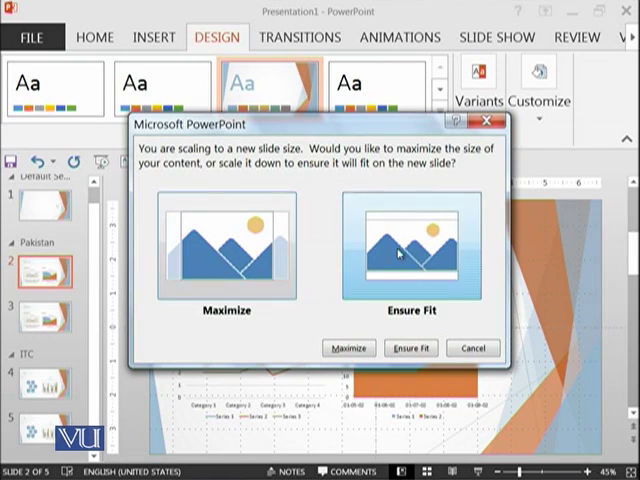
{"action": "left_click", "coordinate": [410, 348]}
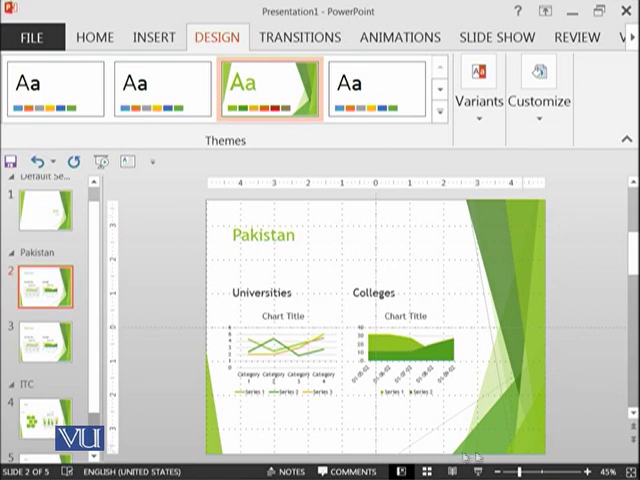
{"action": "mouse_move", "coordinate": [528, 244]}
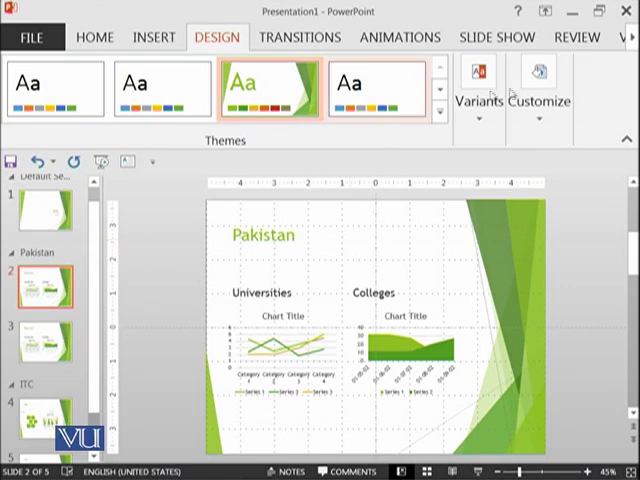
{"action": "left_click", "coordinate": [538, 90]}
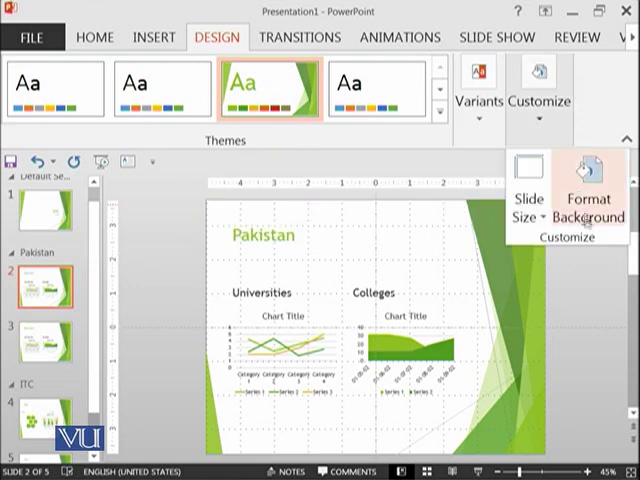
Step: Show the Format Background pane from the Customize group
{"action": "left_click", "coordinate": [530, 196]}
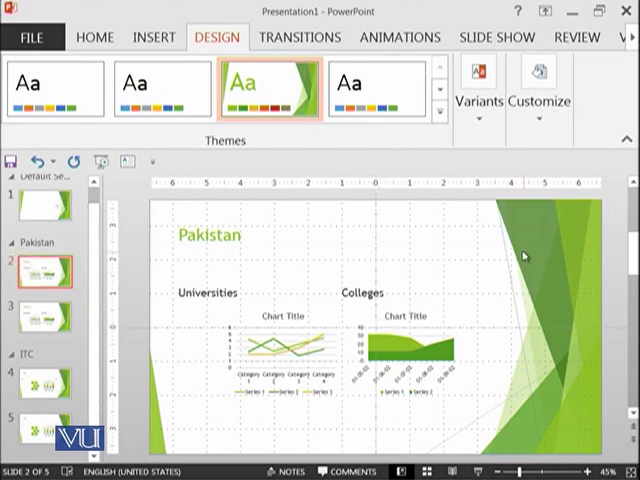
{"action": "mouse_move", "coordinate": [560, 268]}
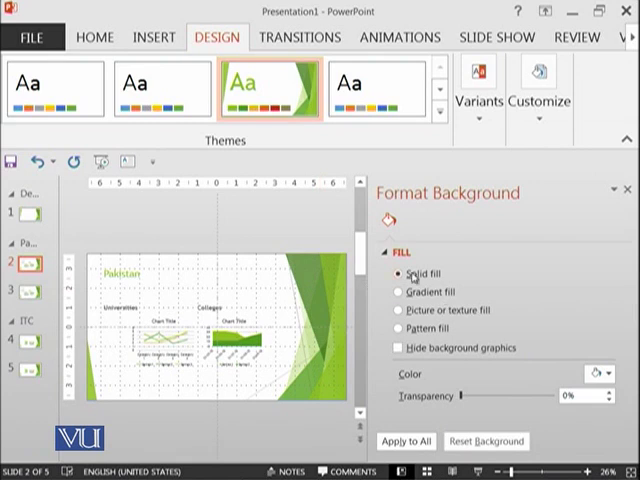
Step: Set a woven texture picture fill as the background and apply it to all slides
{"action": "left_click", "coordinate": [396, 310]}
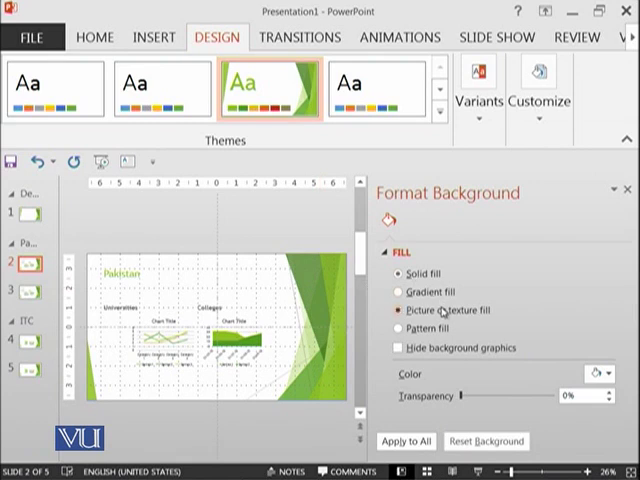
{"action": "left_click", "coordinate": [396, 310]}
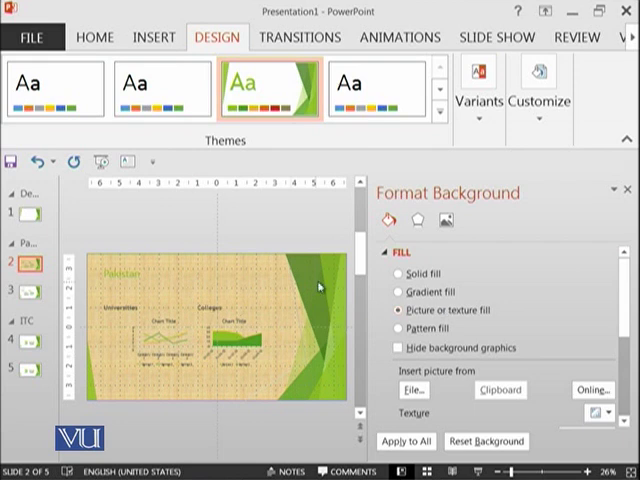
{"action": "left_click", "coordinate": [404, 440]}
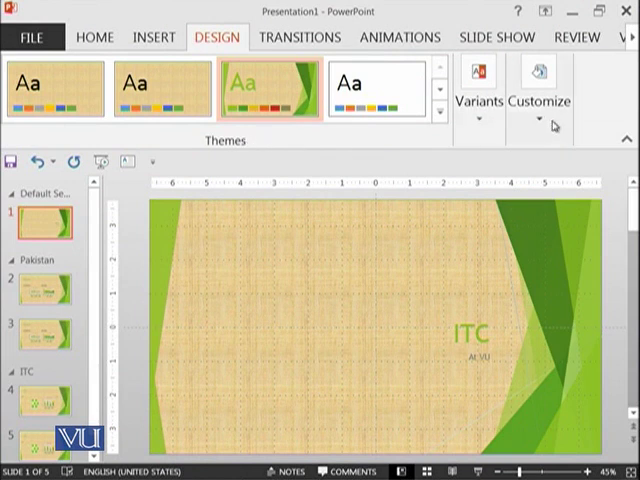
{"action": "left_click", "coordinate": [540, 90]}
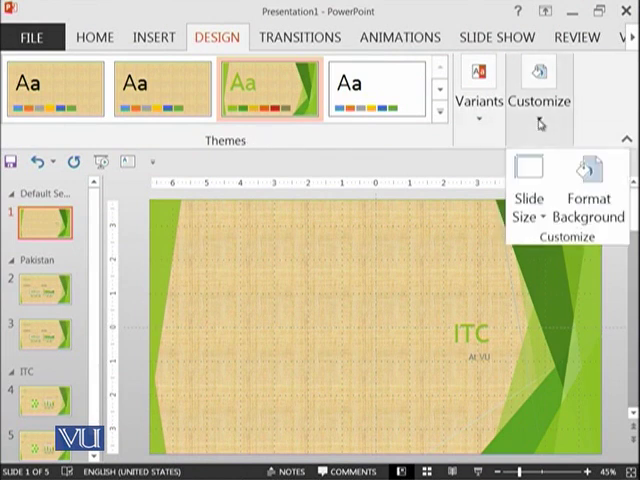